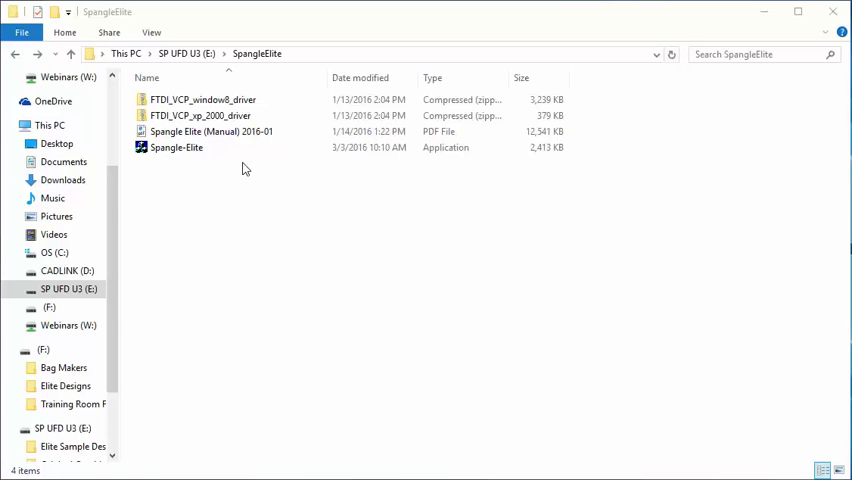
{"action": "mouse_move", "coordinate": [285, 201]}
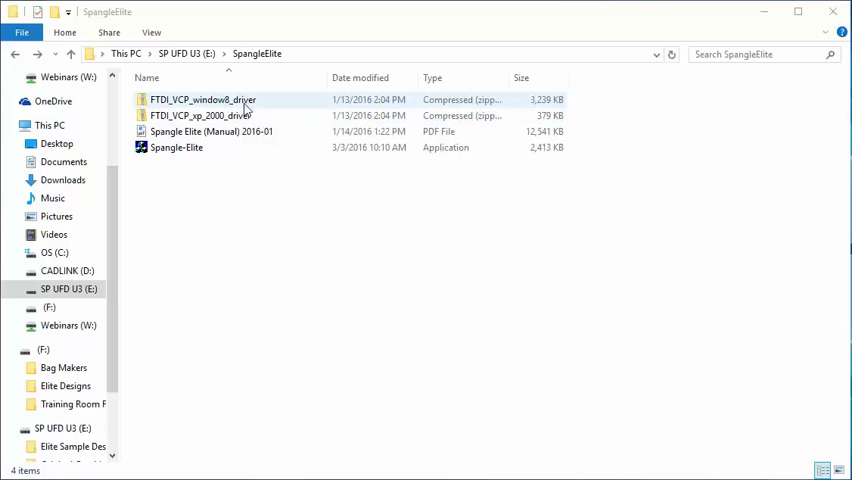
Select the FTDI_VCP_window8_driver zip archive in E:\SpangleElite.
{"action": "left_click", "coordinate": [202, 100]}
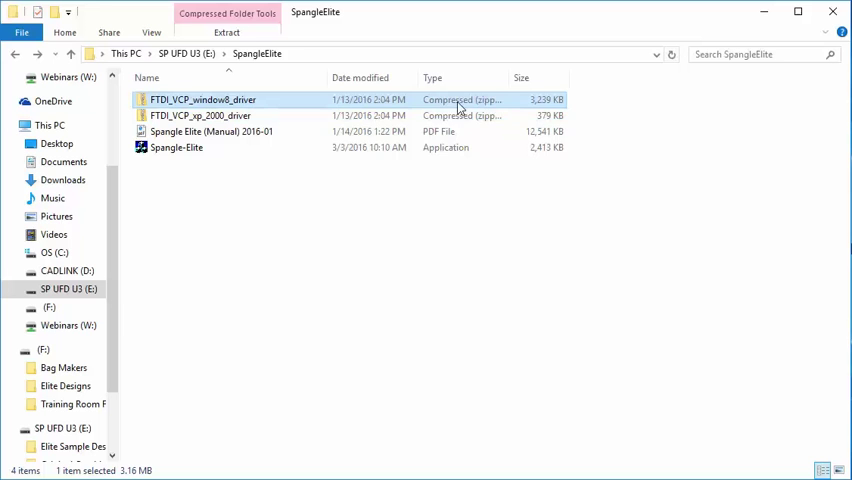
Extract all of FTDI_VCP_window8_driver.zip into its default same-named folder.
{"action": "right_click", "coordinate": [203, 99]}
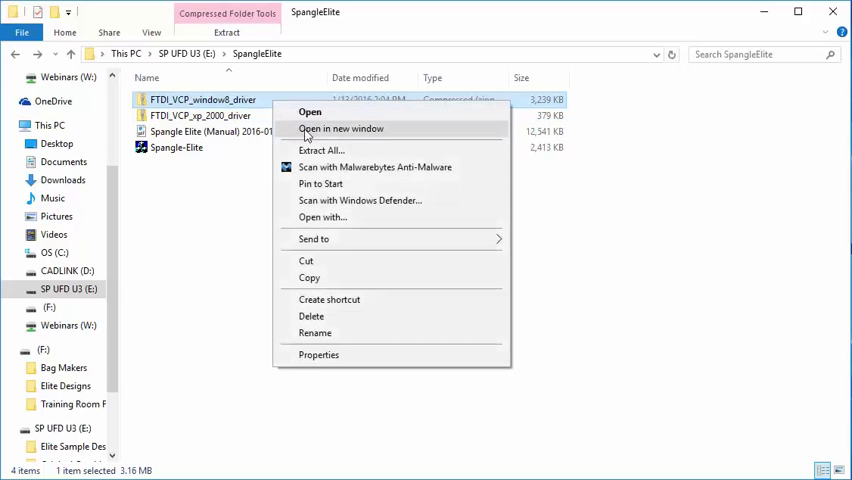
{"action": "left_click", "coordinate": [321, 150]}
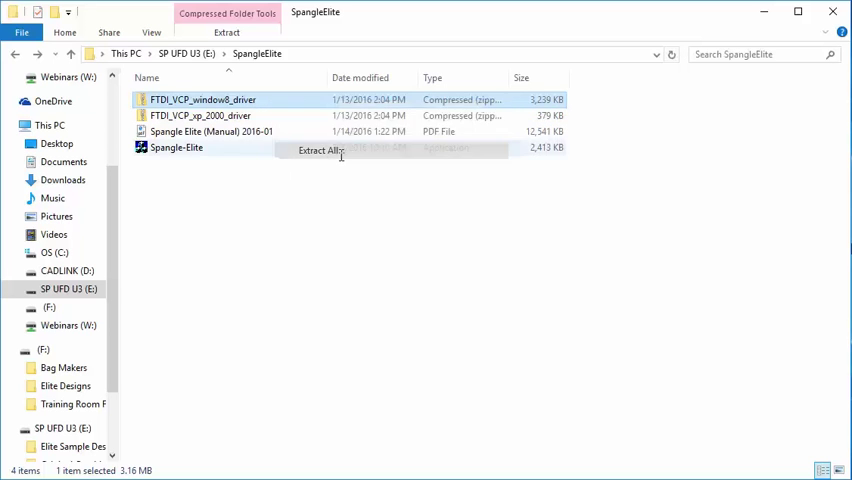
{"action": "left_click", "coordinate": [317, 150]}
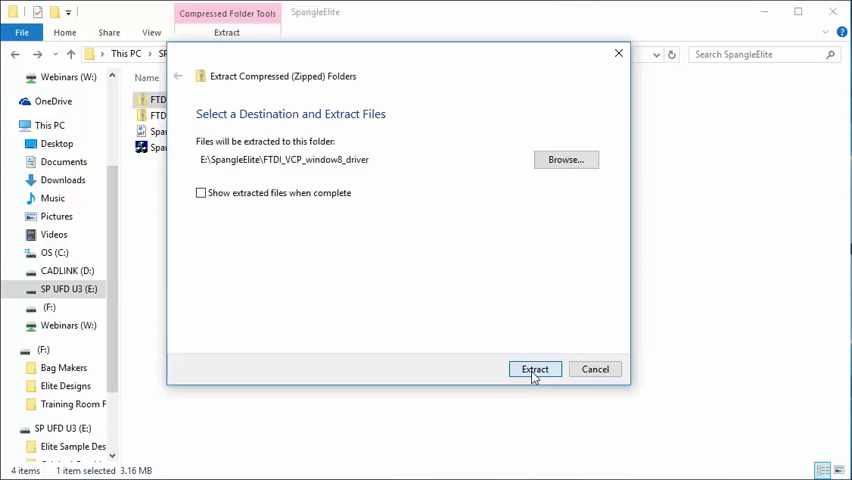
{"action": "left_click", "coordinate": [534, 369]}
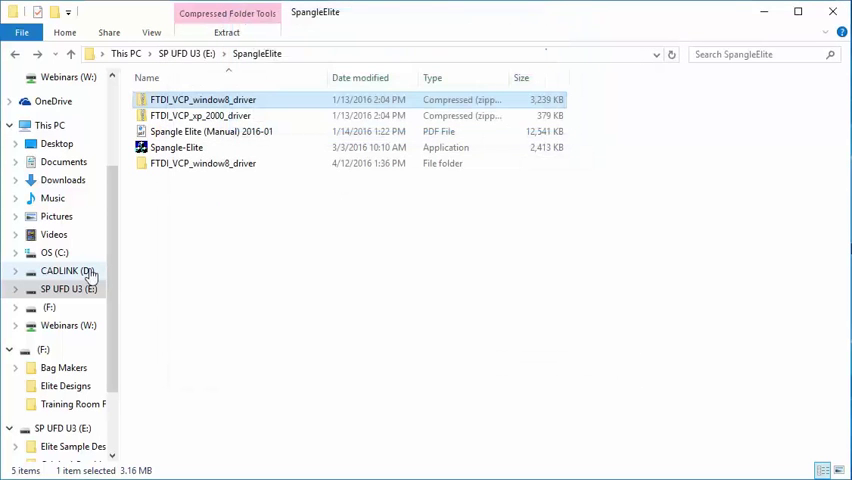
Open the FTDI_VCP_window8_driver folder and run CDM v2.08.30 WHQL Certified as administrator.
{"action": "left_click", "coordinate": [202, 163]}
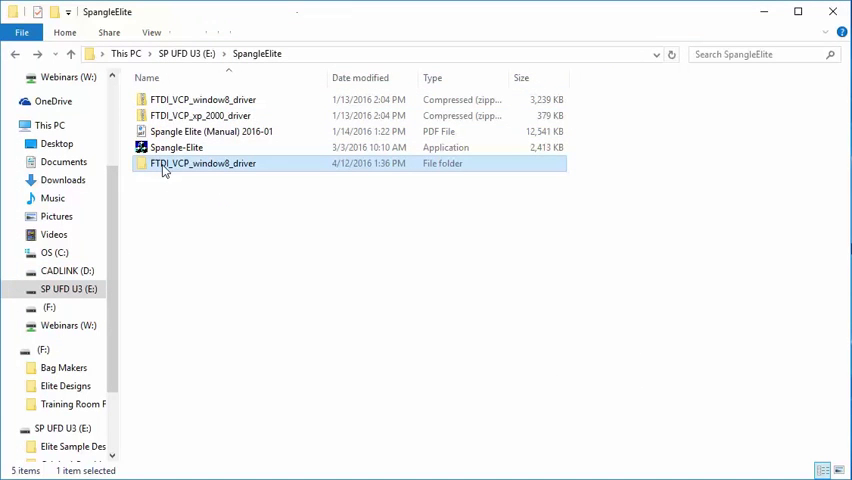
{"action": "double_click", "coordinate": [203, 163]}
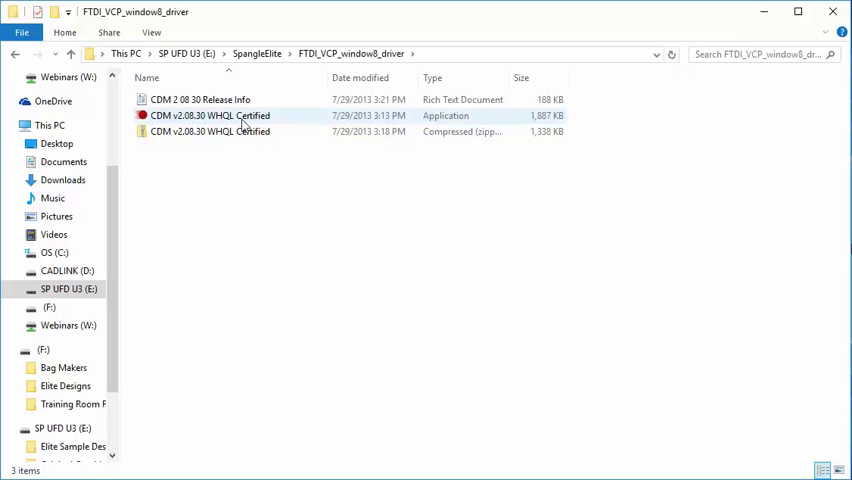
{"action": "right_click", "coordinate": [210, 115]}
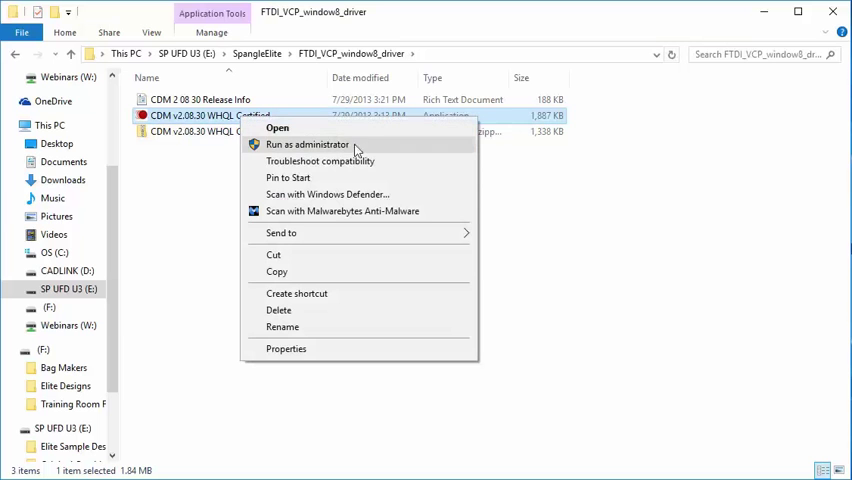
{"action": "left_click", "coordinate": [307, 144]}
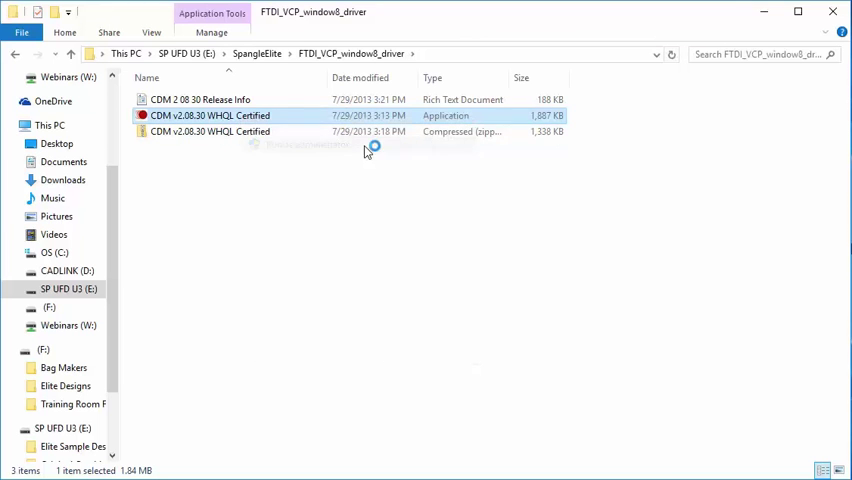
Unpack the FTDI CDM drivers, install both packages, and finish the Device Driver Installation Wizard.
{"action": "double_click", "coordinate": [210, 115]}
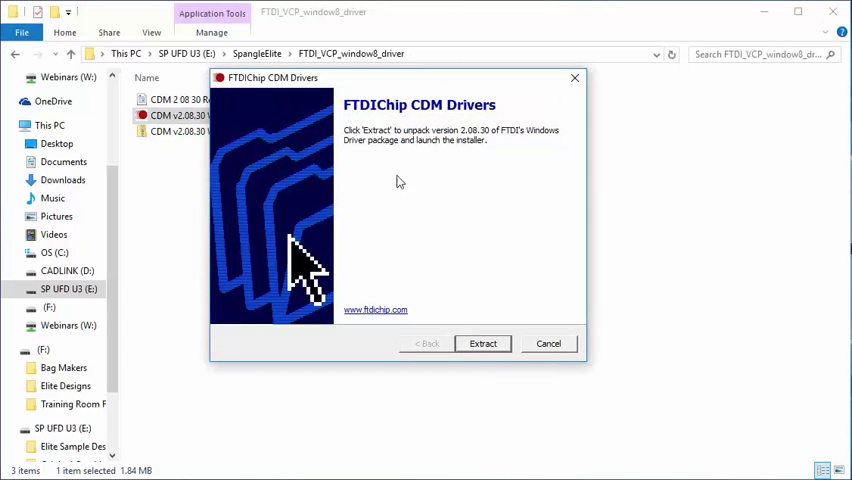
{"action": "mouse_move", "coordinate": [465, 280]}
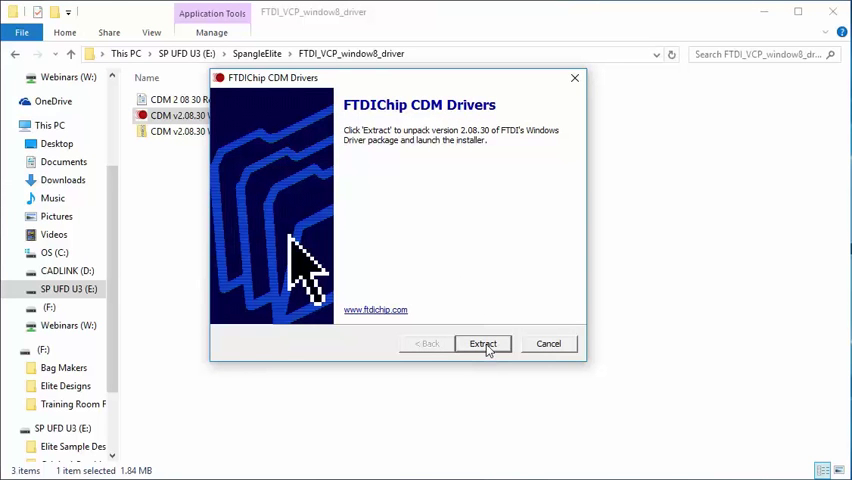
{"action": "left_click", "coordinate": [482, 343]}
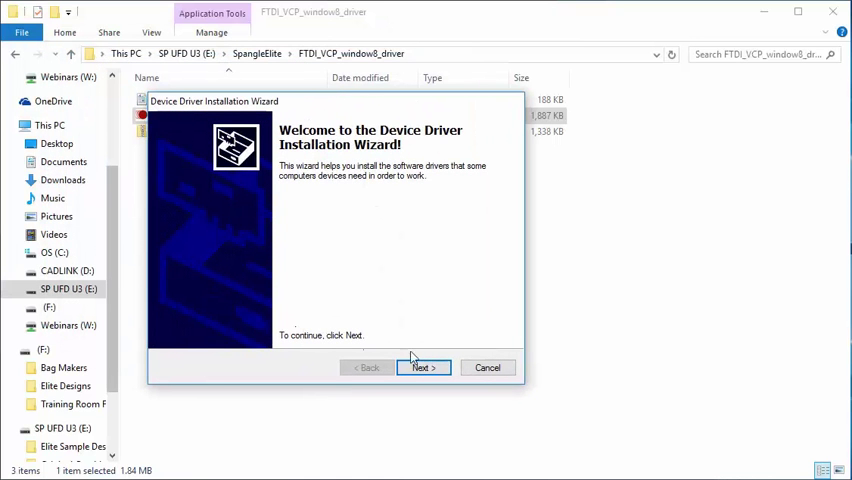
{"action": "left_click", "coordinate": [423, 367]}
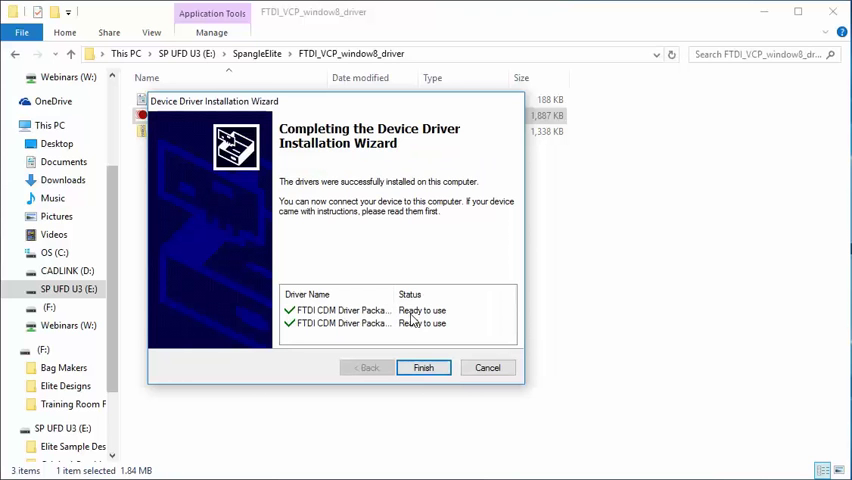
{"action": "left_click", "coordinate": [423, 367]}
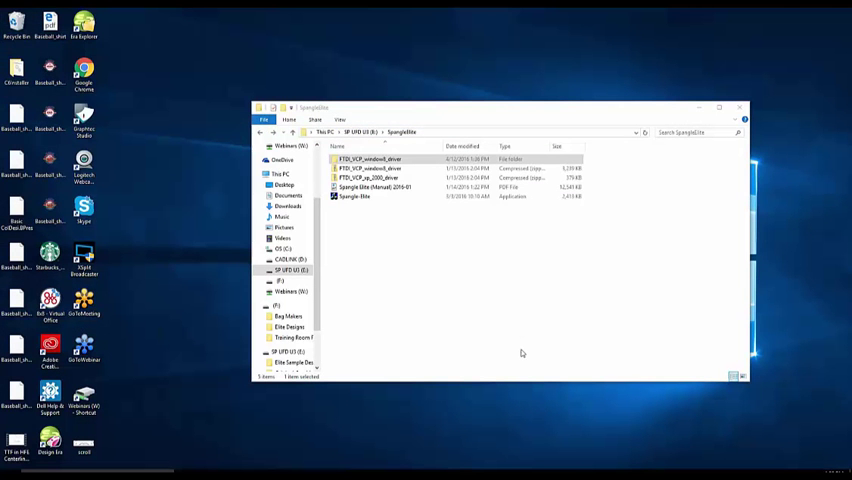
{"action": "mouse_move", "coordinate": [450, 309]}
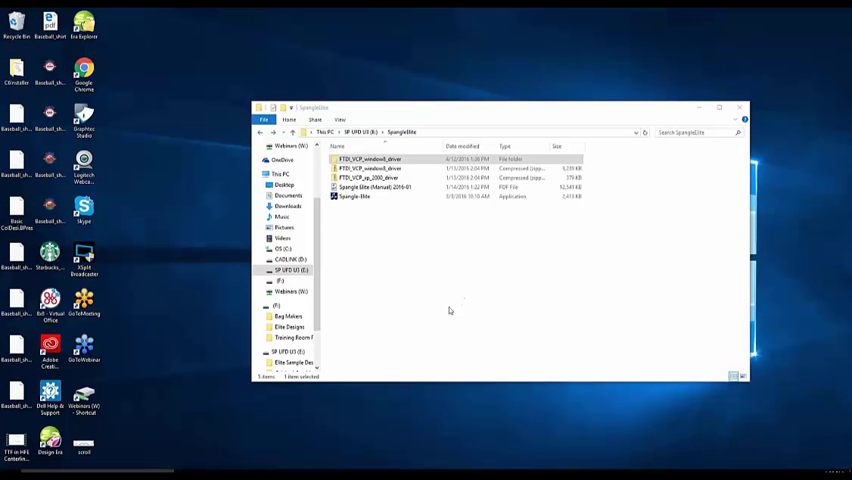
{"action": "mouse_move", "coordinate": [440, 295]}
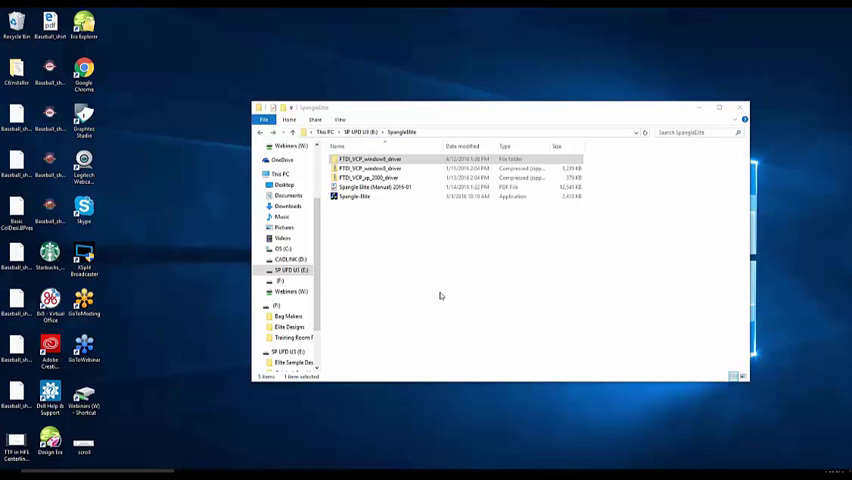
{"action": "mouse_move", "coordinate": [398, 243]}
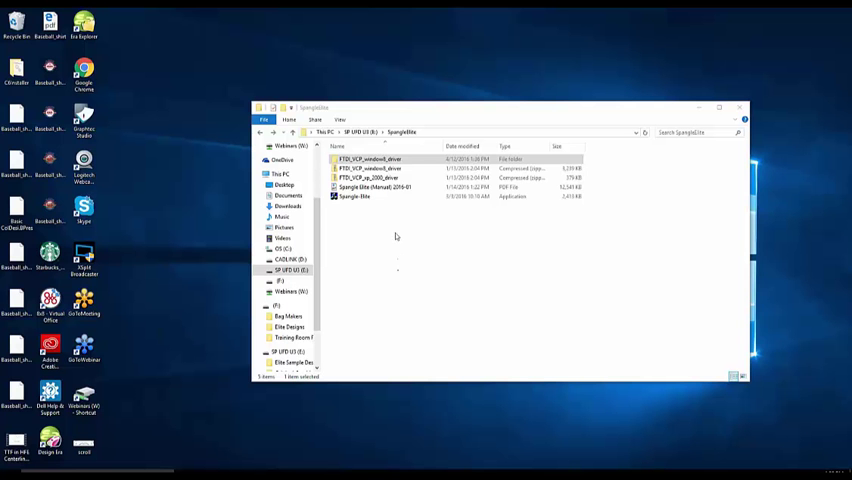
Copy Spangle-Elite to the desktop, close the Explorer window, and select the desktop icon.
{"action": "left_click", "coordinate": [355, 197]}
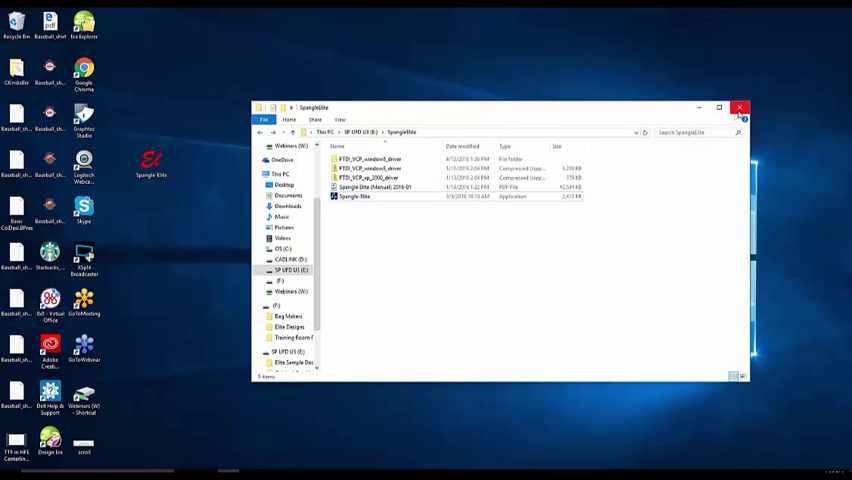
{"action": "left_click", "coordinate": [747, 103]}
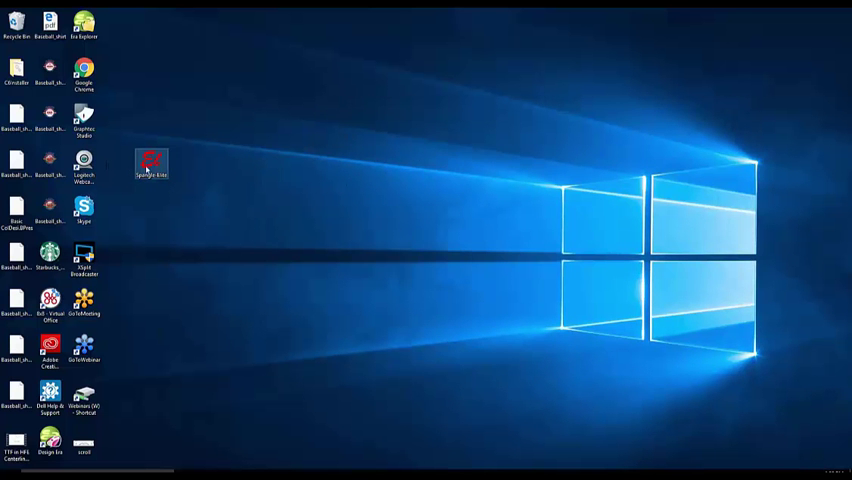
{"action": "left_click", "coordinate": [152, 158]}
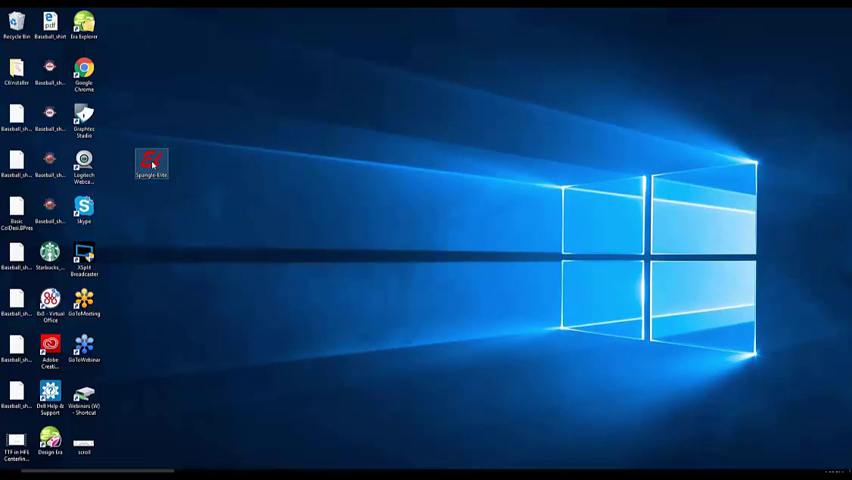